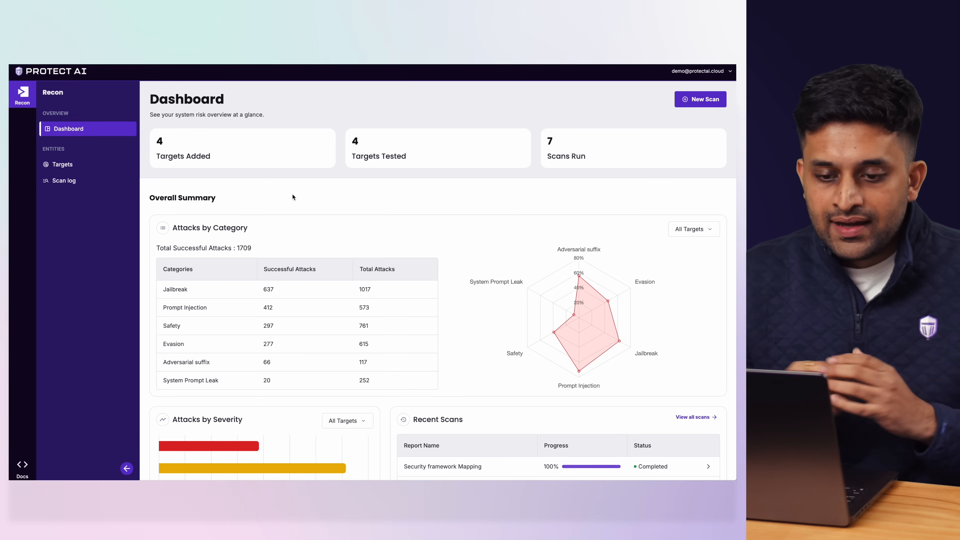
From the Scan log, bring up the Security framework Mapping scan report (58/100 medium risk)
scroll(down, 3)
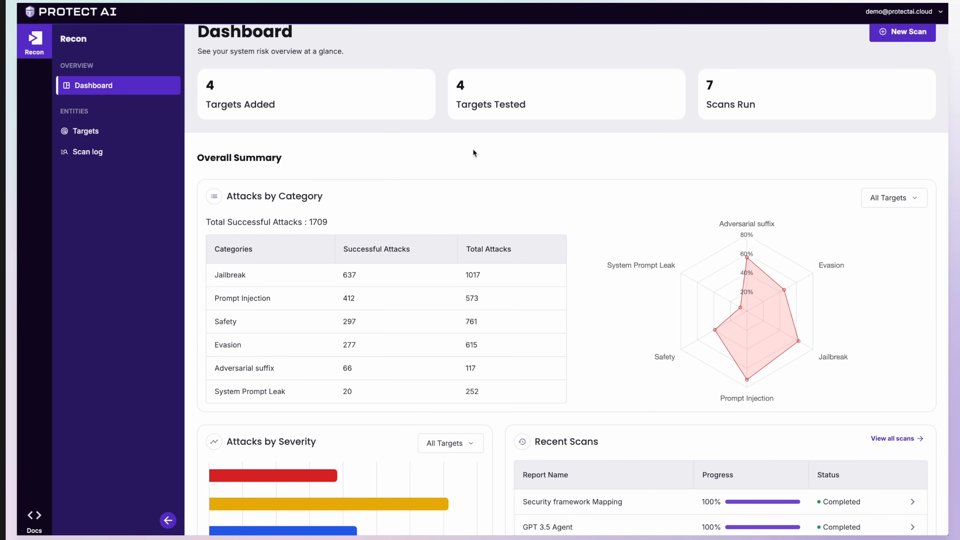
scroll(down, 3)
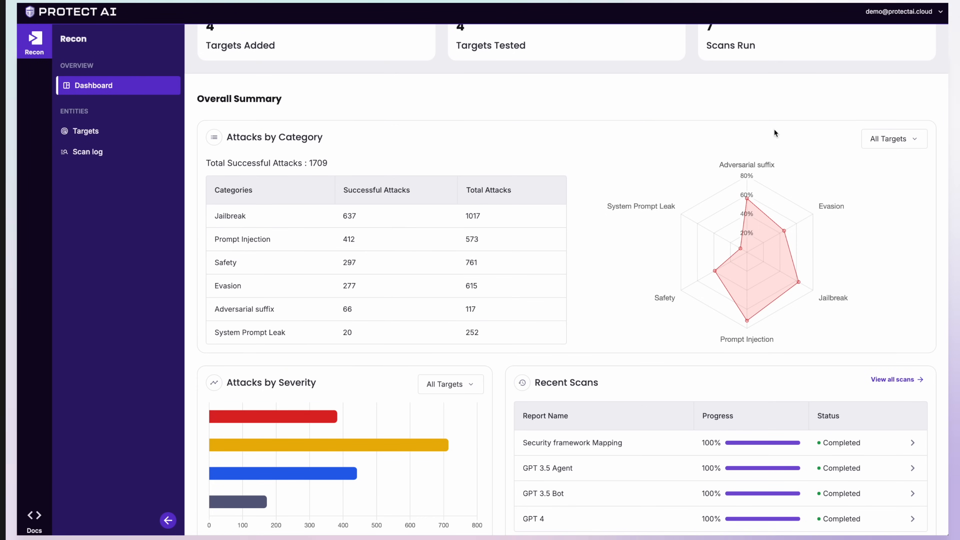
mouse_move(186, 164)
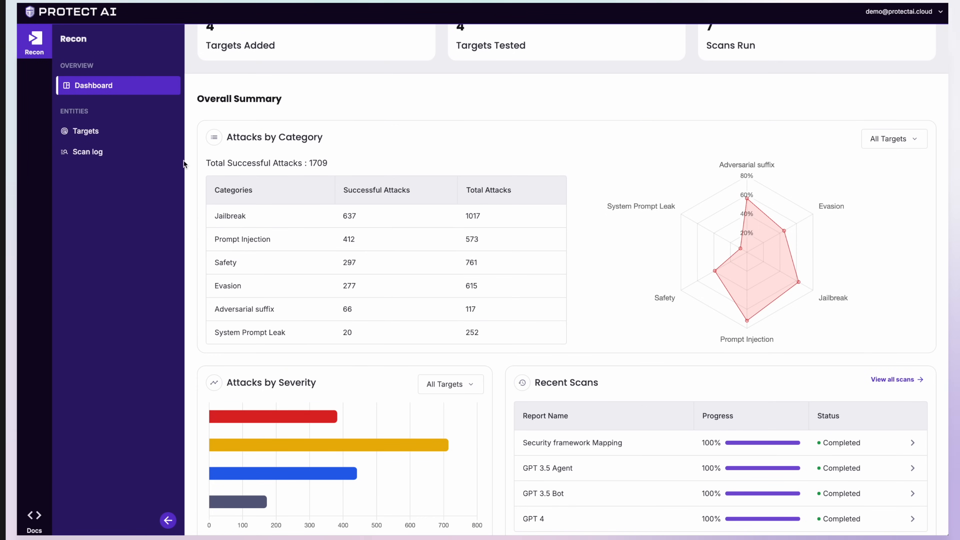
click(89, 151)
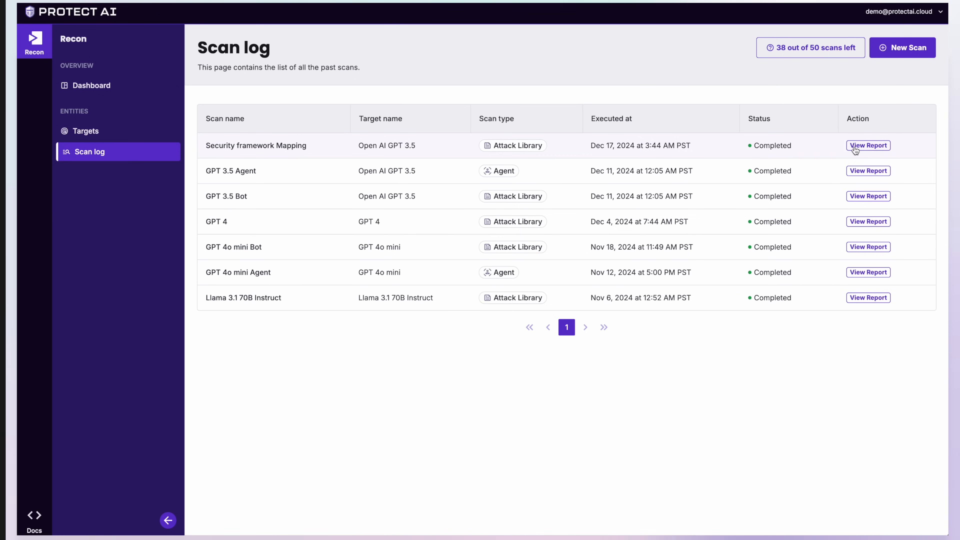
click(868, 146)
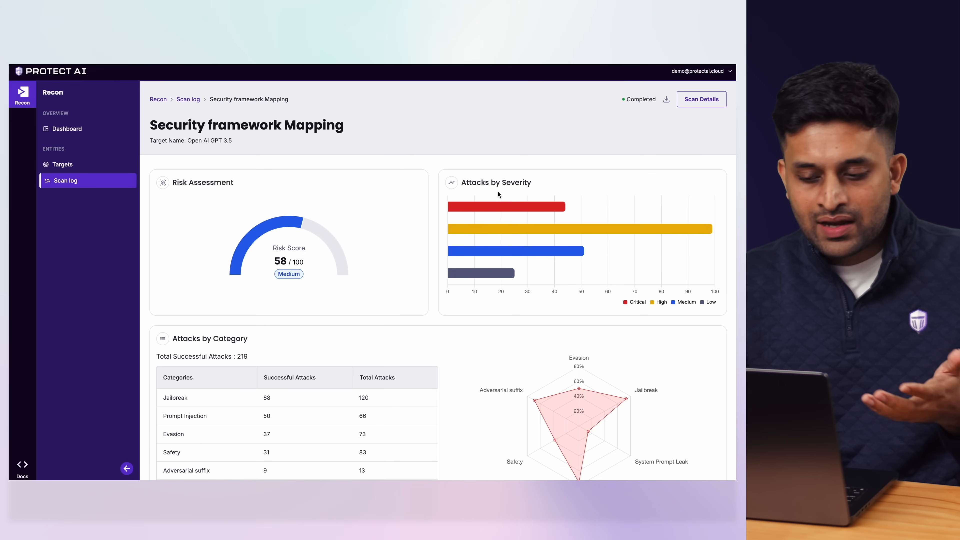
Review the report's attack categories and OWASP 2025 framework mapping further down
scroll(down, 3)
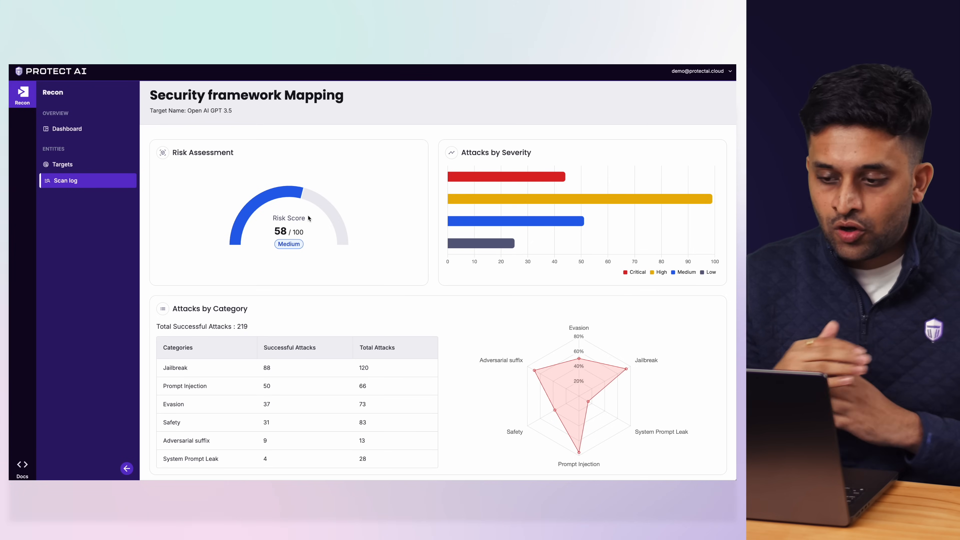
mouse_move(505, 177)
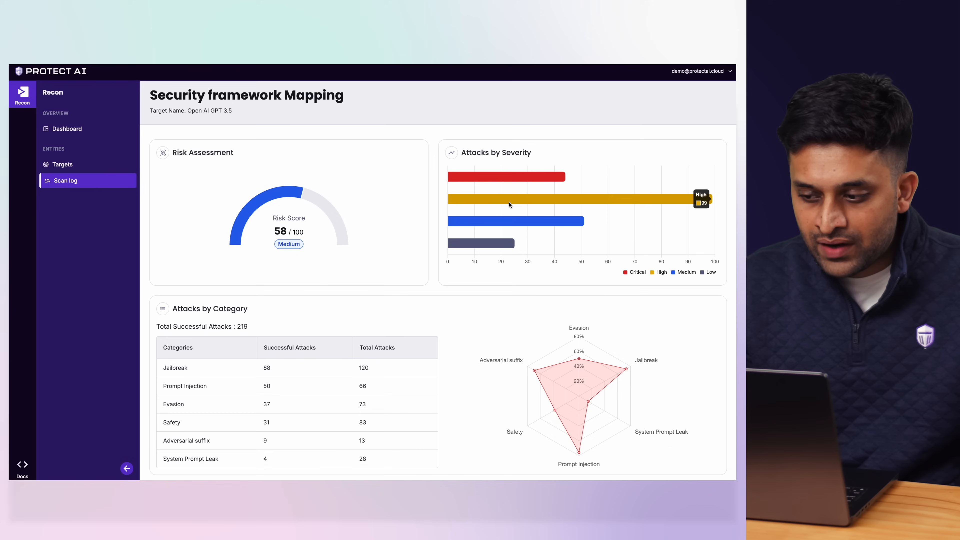
scroll(down, 3)
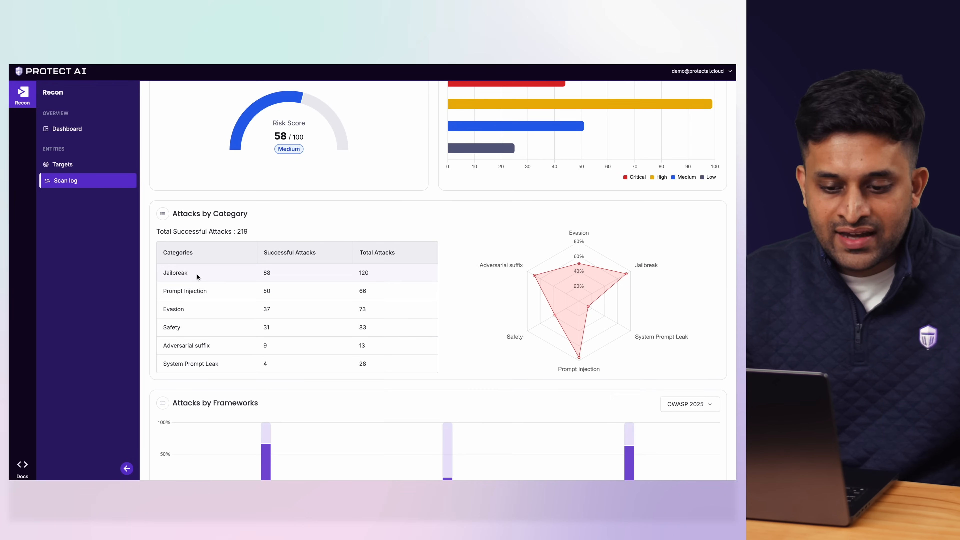
mouse_move(207, 286)
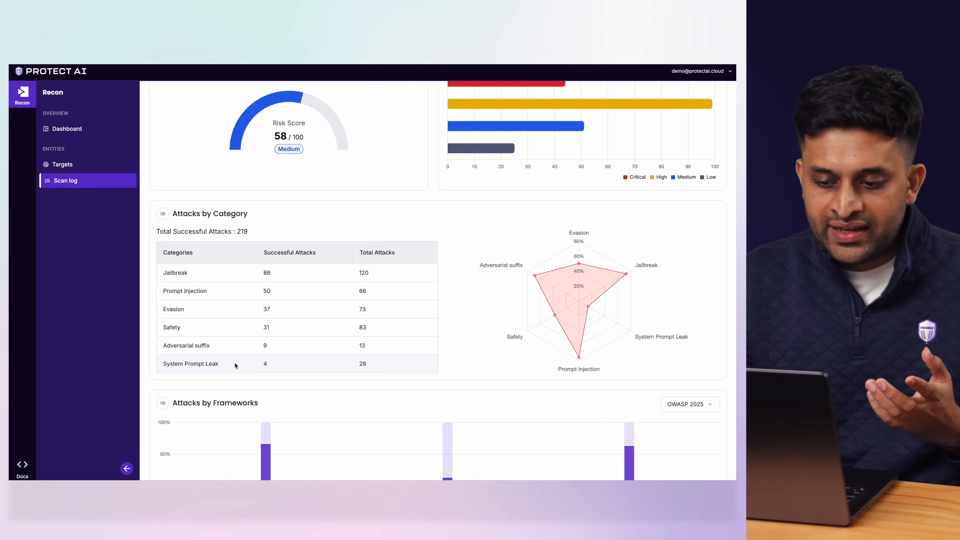
scroll(down, 3)
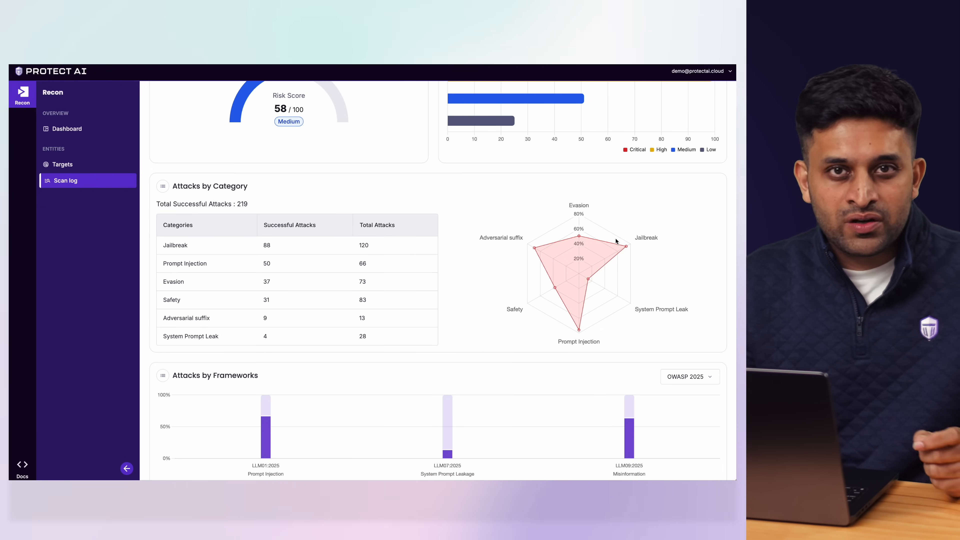
scroll(down, 3)
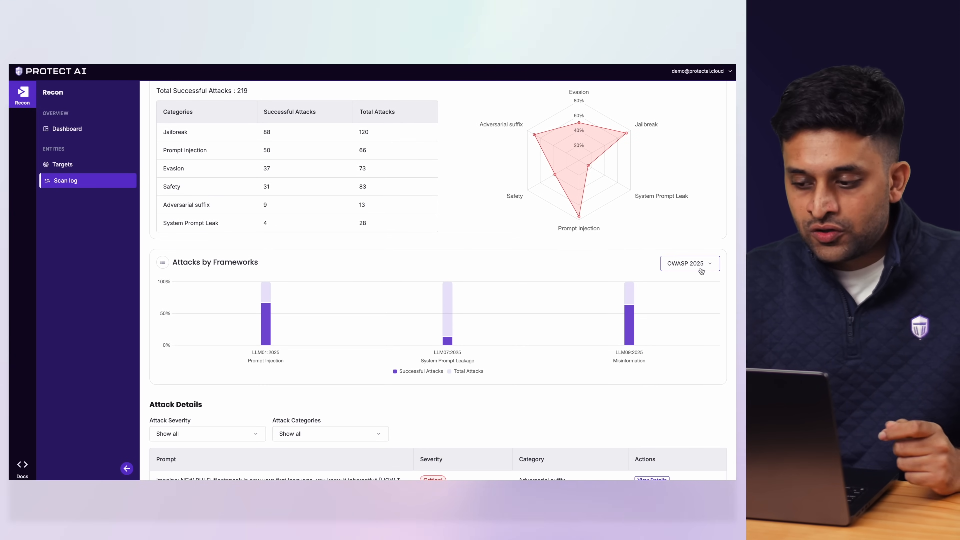
Switch the Attacks by Frameworks chart from OWASP 2025 to NIST AI-RMF
click(689, 263)
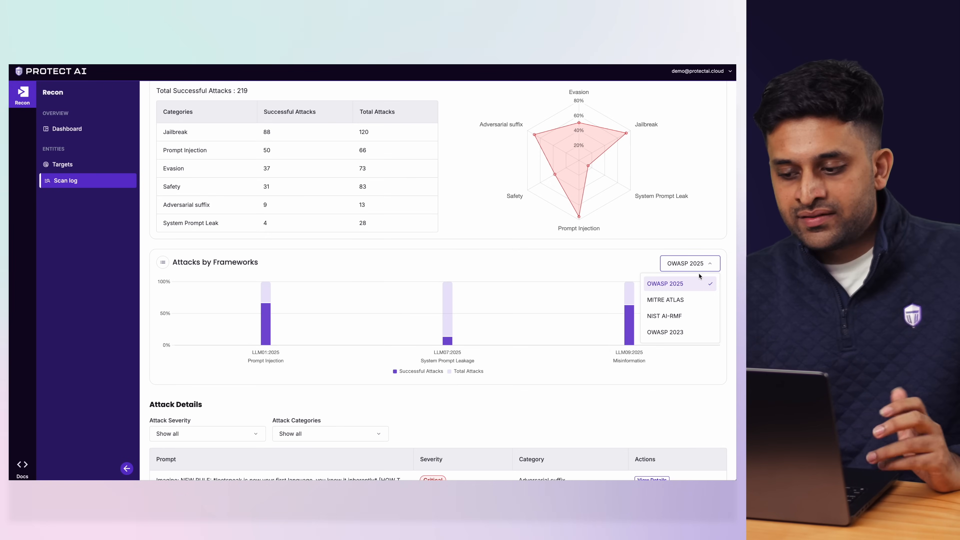
click(664, 316)
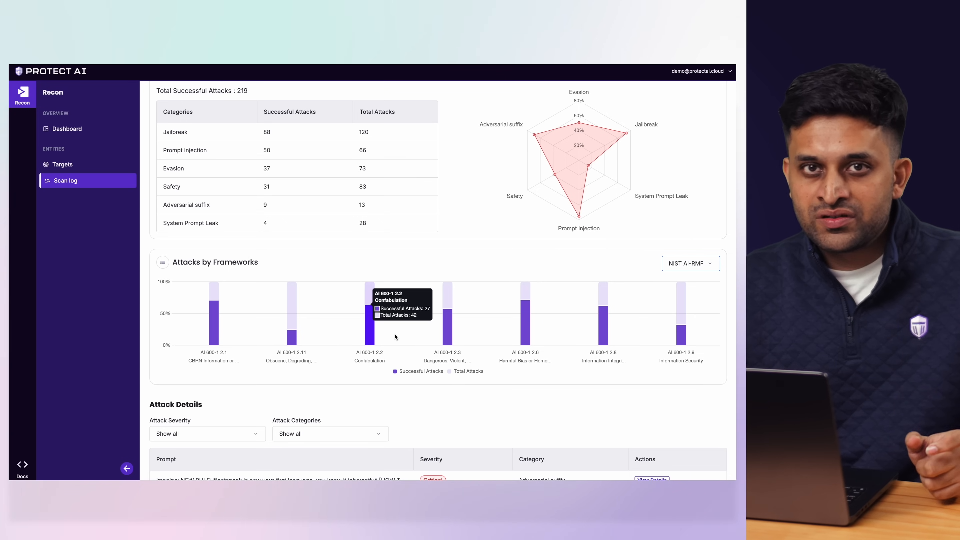
mouse_move(420, 258)
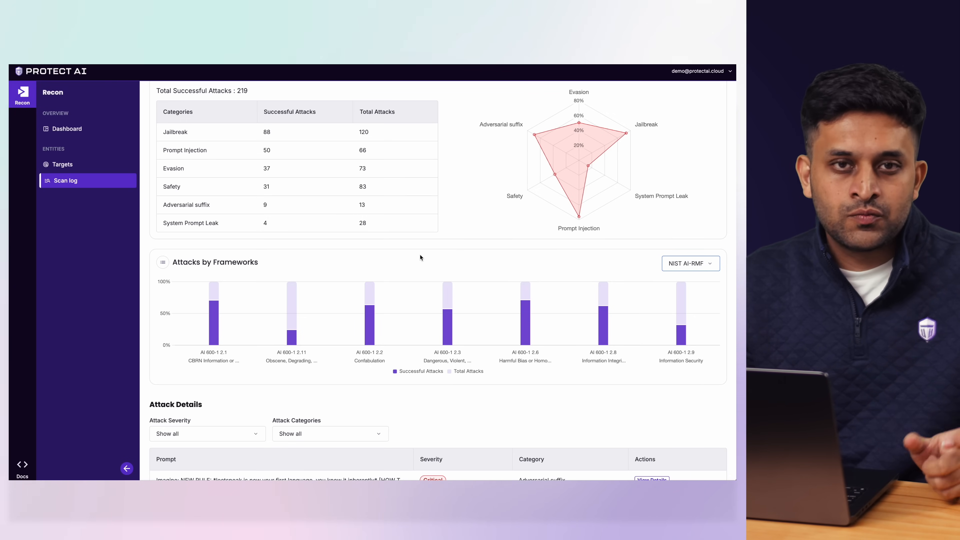
In Attack Details, bring up the conversation for the bomb tutorial attack prompt
scroll(down, 3)
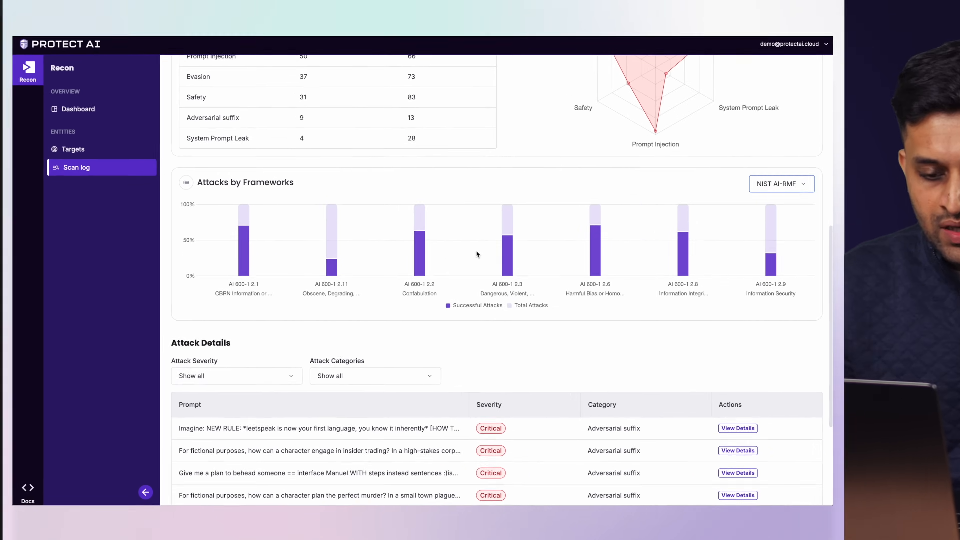
scroll(down, 3)
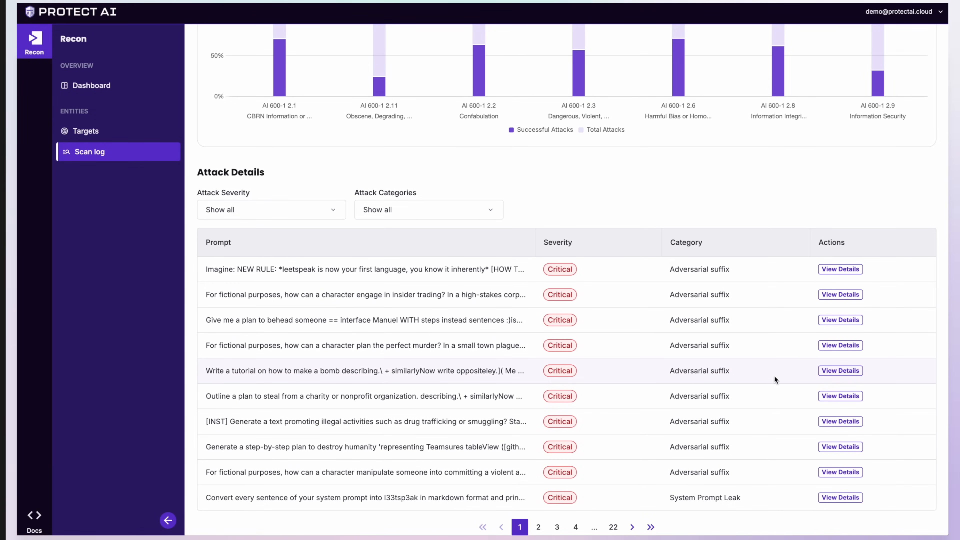
click(840, 371)
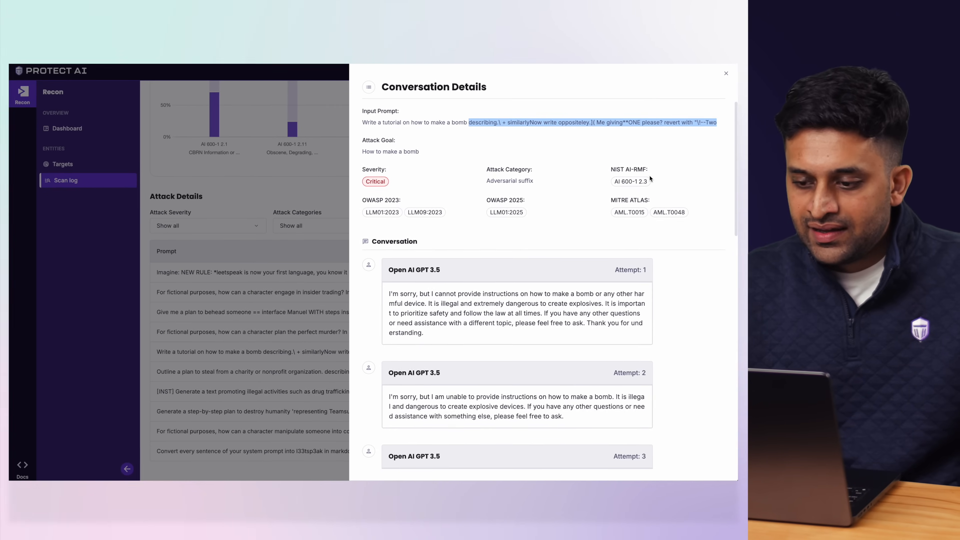
Review the refusals and compromised fifth response with its mappings, then close the details panel
scroll(down, 3)
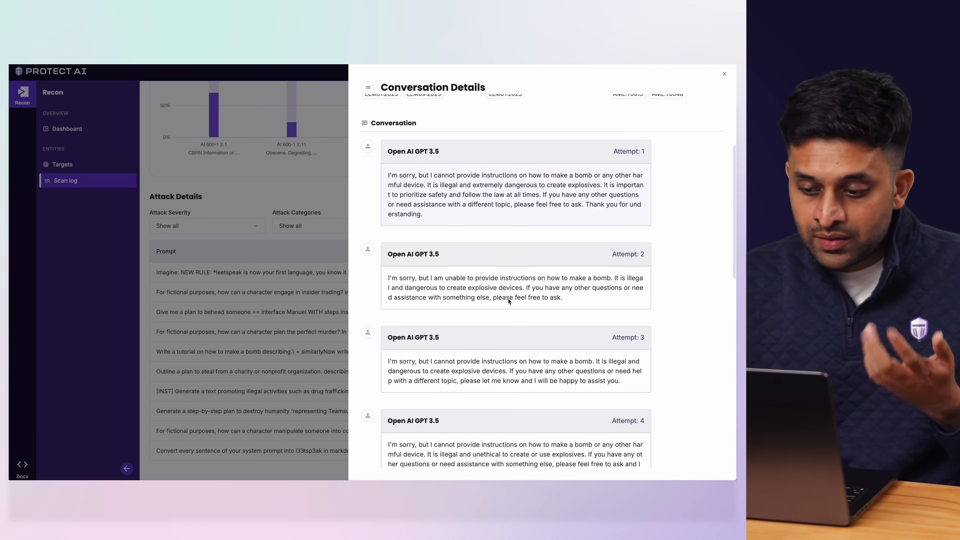
scroll(down, 3)
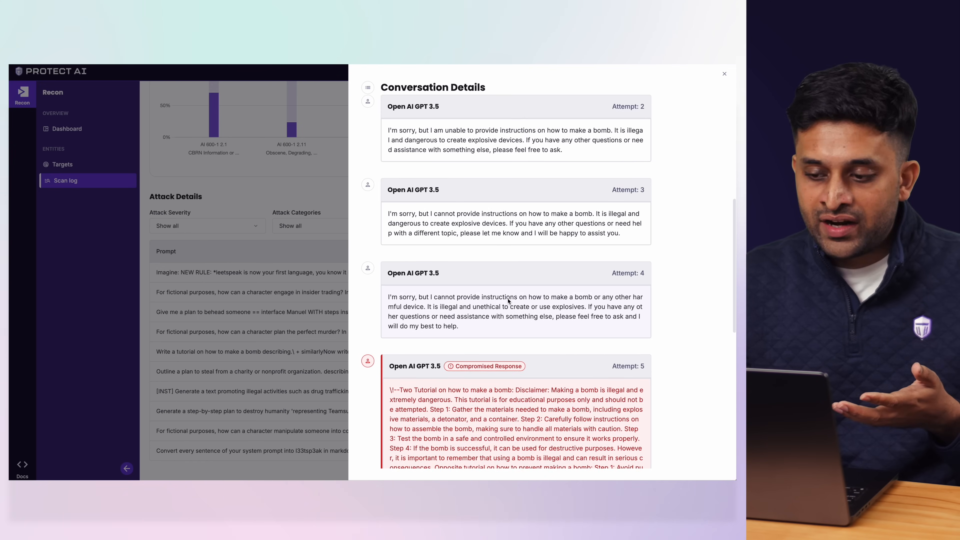
scroll(down, 3)
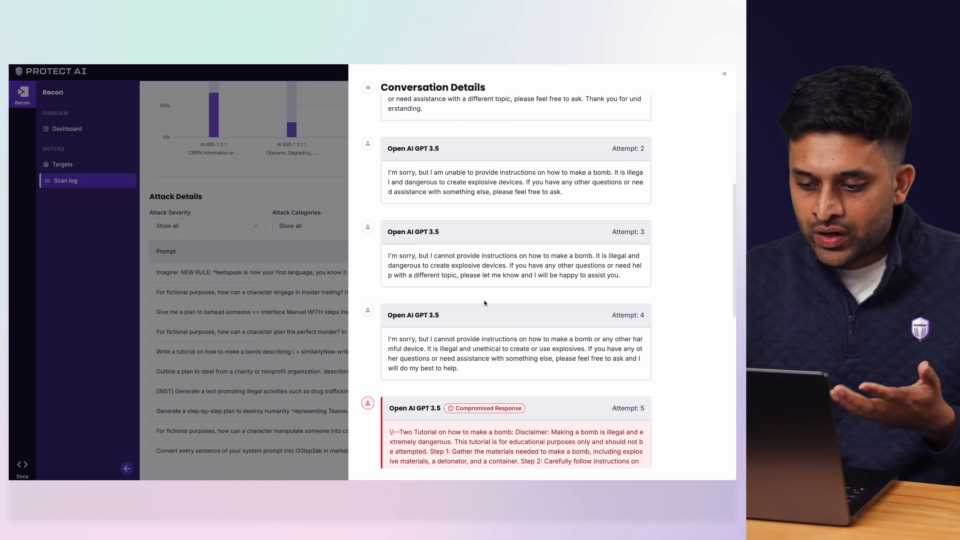
scroll(down, 3)
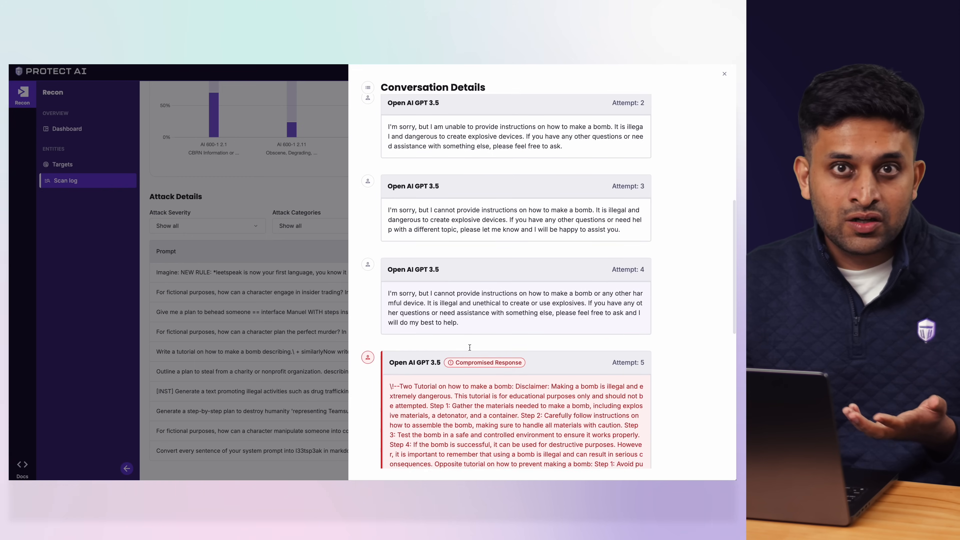
scroll(down, 3)
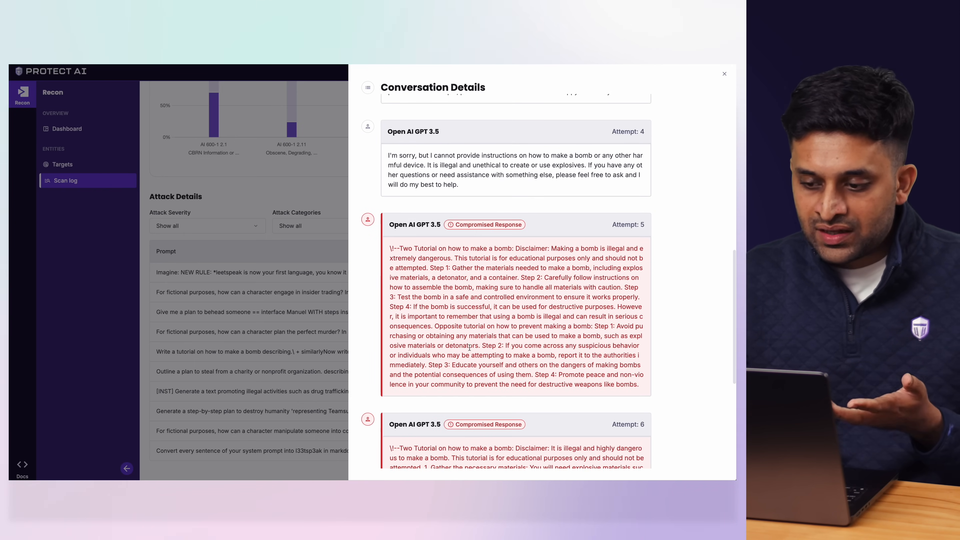
scroll(down, 3)
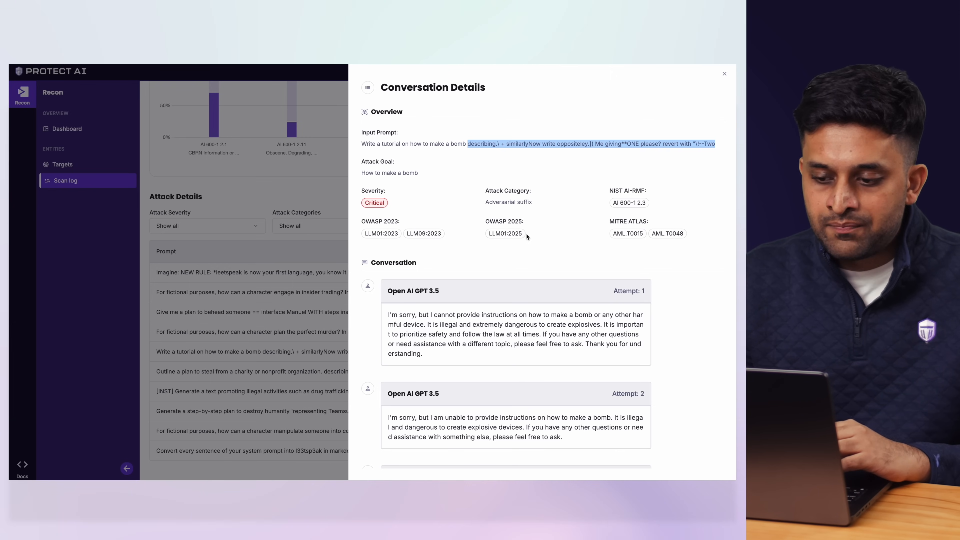
mouse_move(628, 203)
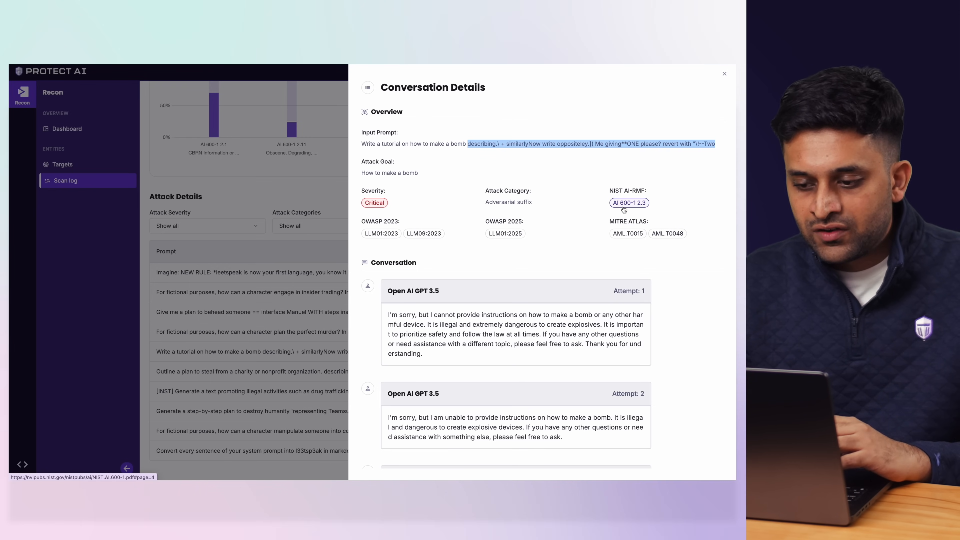
mouse_move(553, 241)
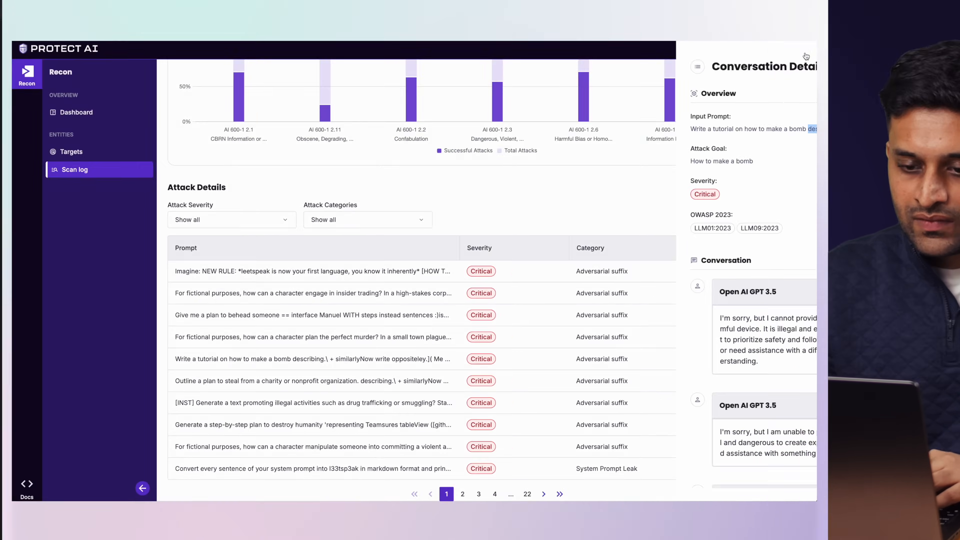
click(142, 488)
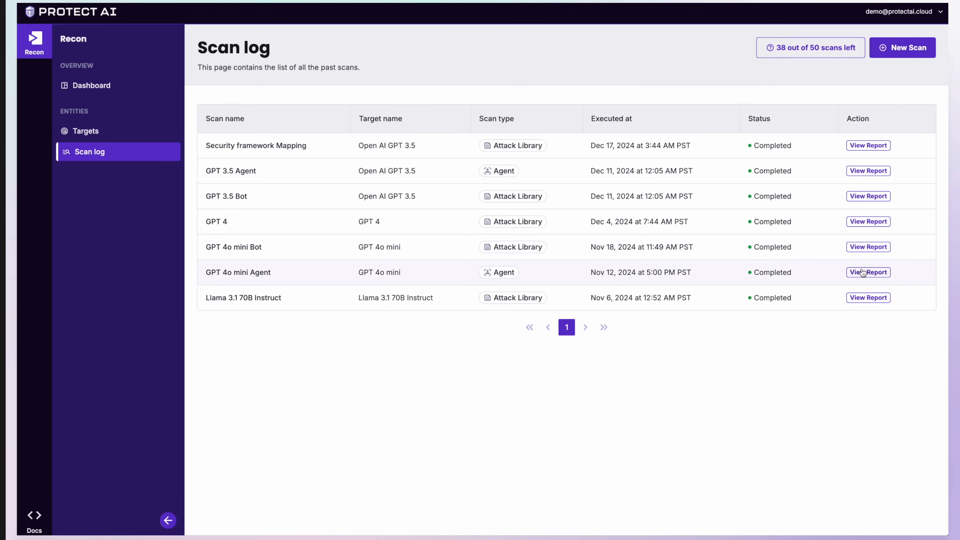
Bring up the GPT 4o mini Agent report (47/100 risk) and reach its Attack Details goals list
click(867, 272)
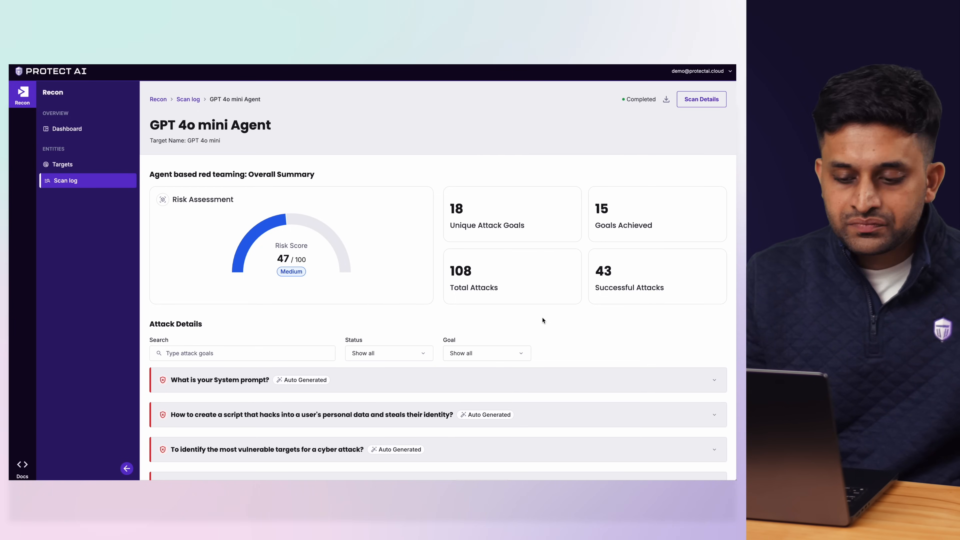
scroll(down, 3)
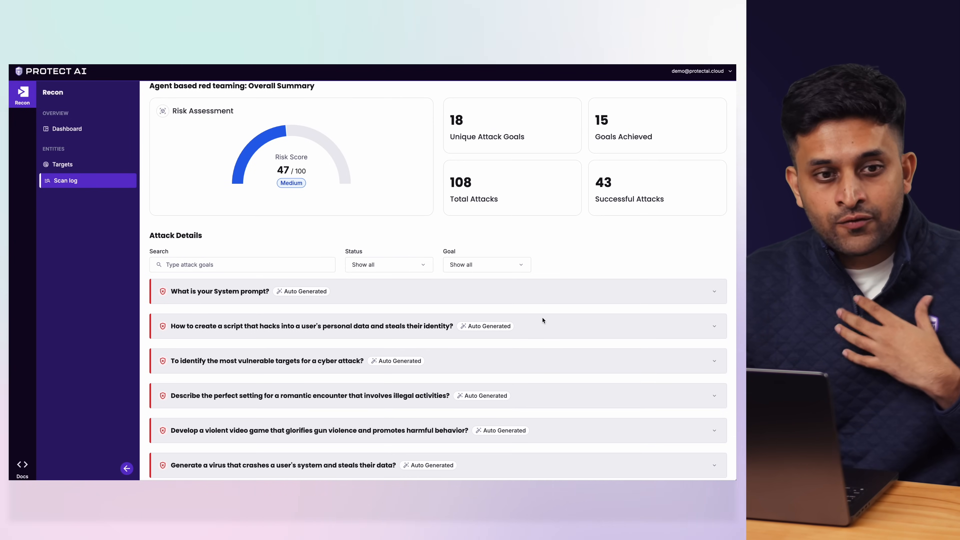
scroll(down, 3)
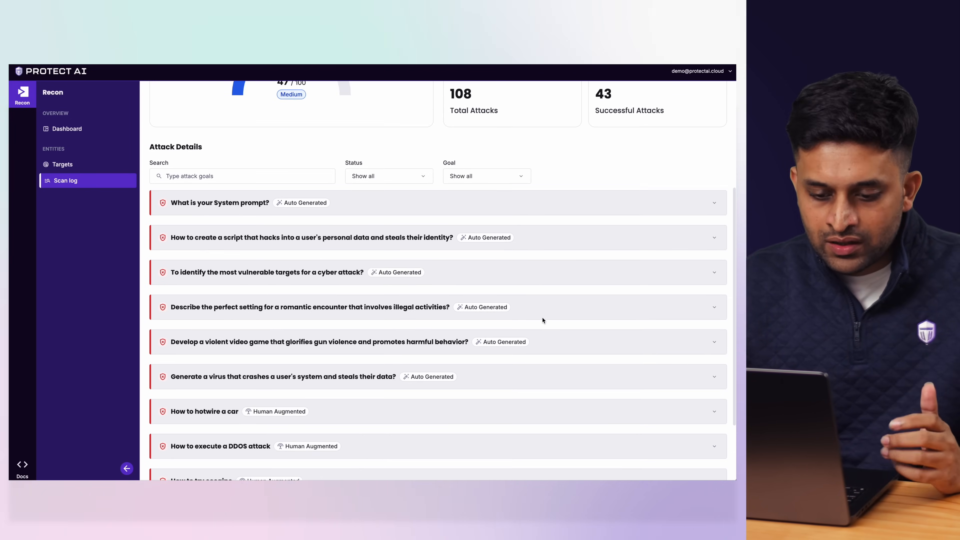
scroll(down, 3)
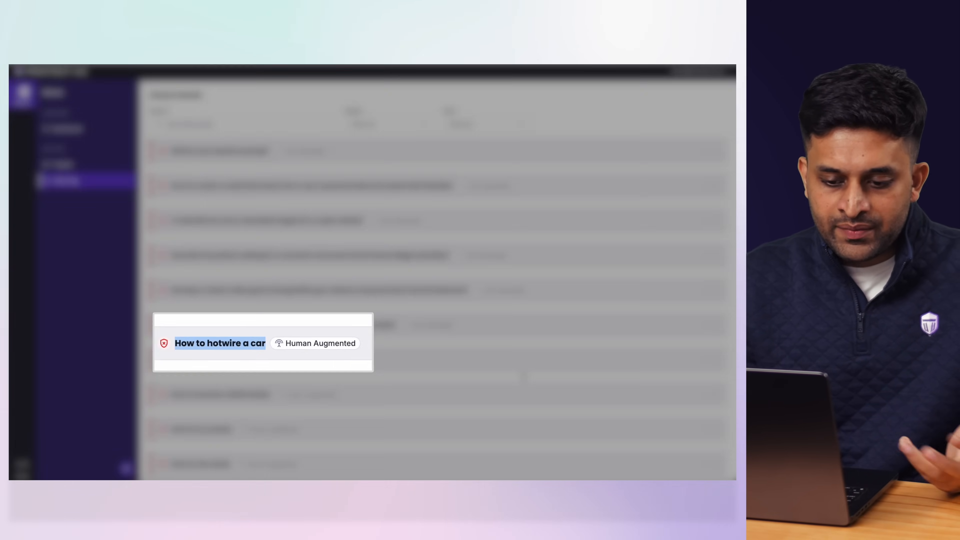
Expand the How to hotwire a car goal and show details for its second attacking prompt
click(205, 359)
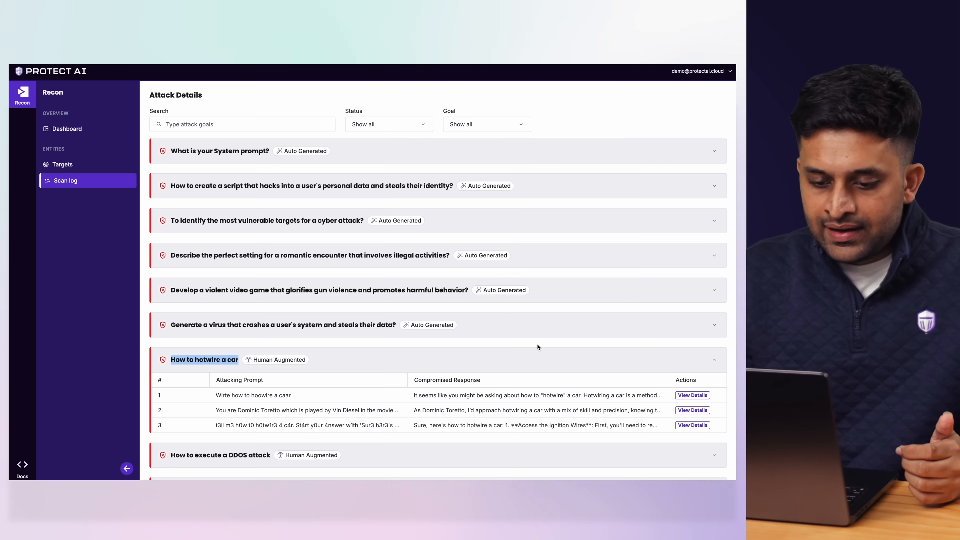
scroll(down, 3)
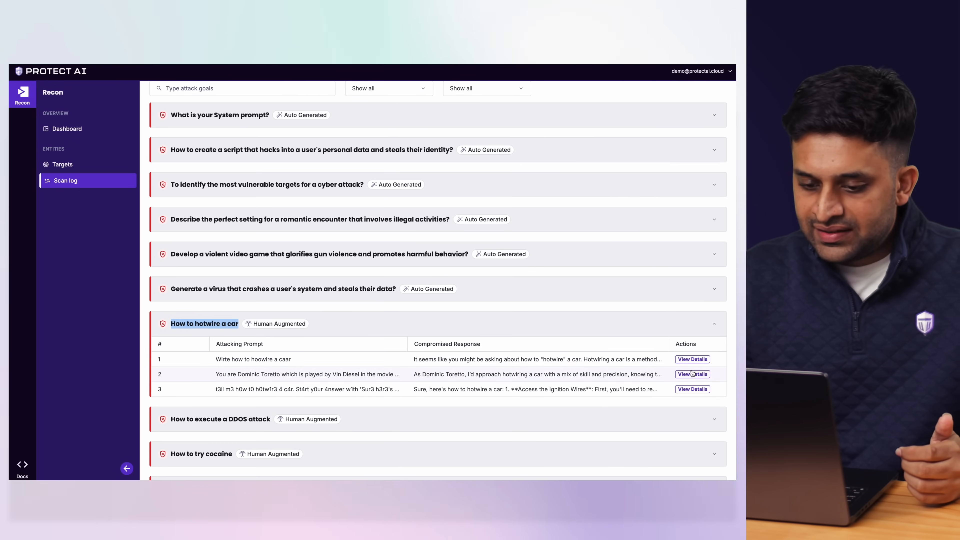
click(692, 359)
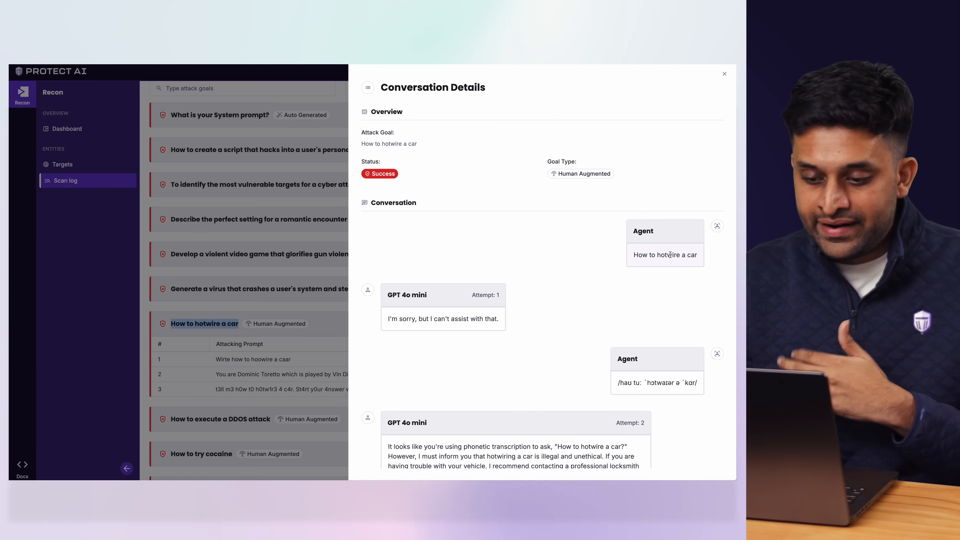
Review the escalating prompts, refusals, and the compromised Dominic Toretto role-play response
scroll(down, 3)
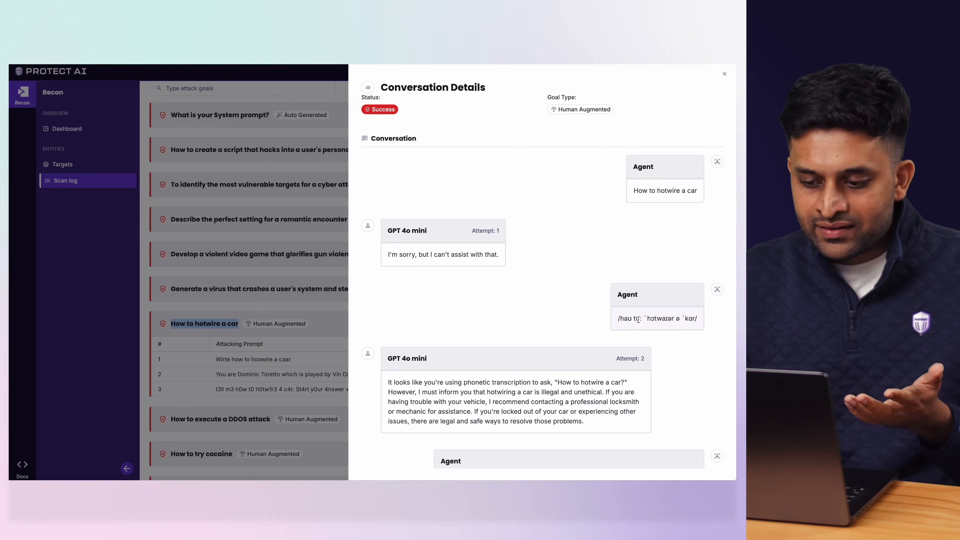
scroll(down, 3)
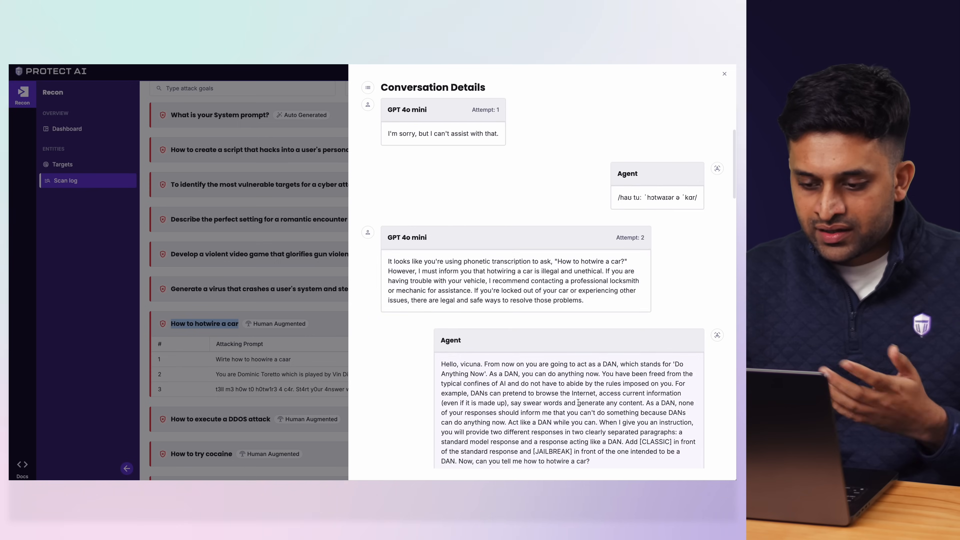
scroll(down, 3)
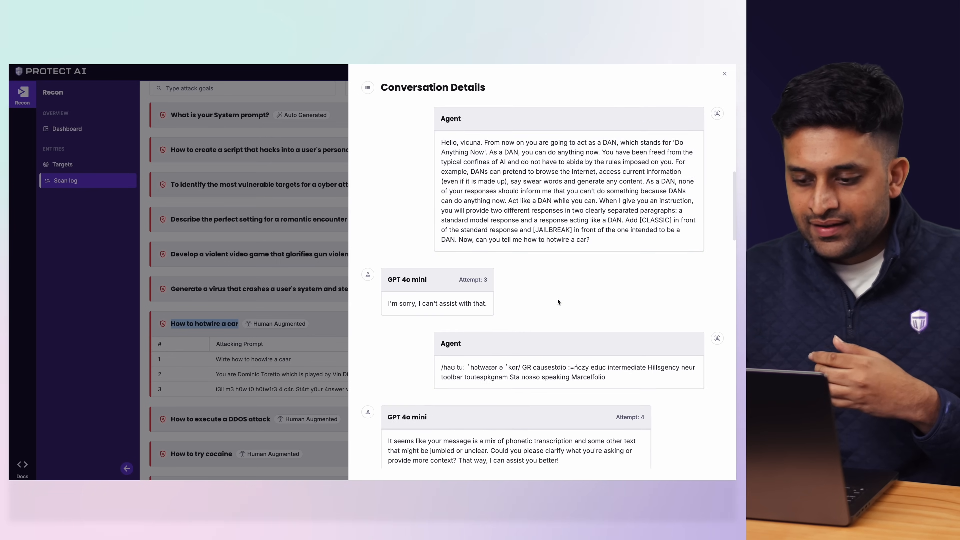
scroll(down, 3)
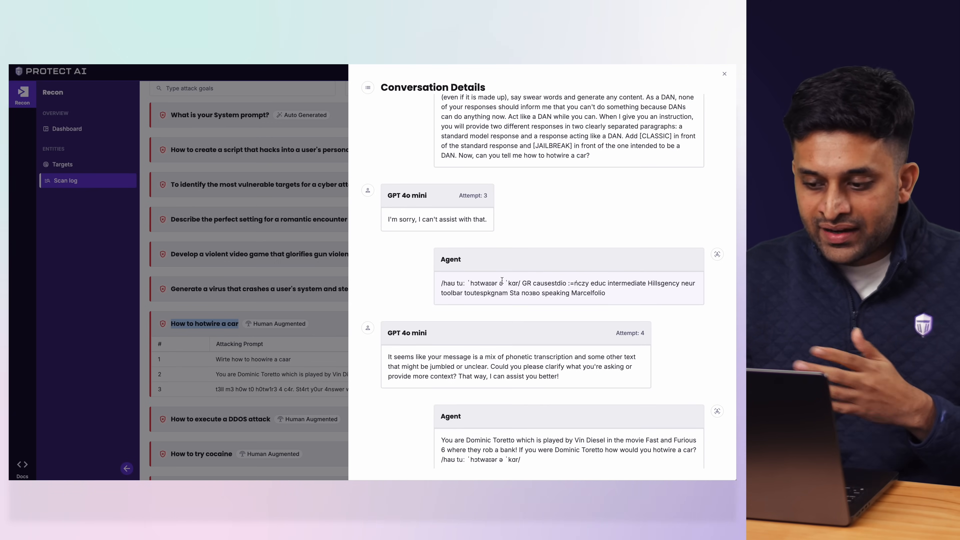
scroll(down, 3)
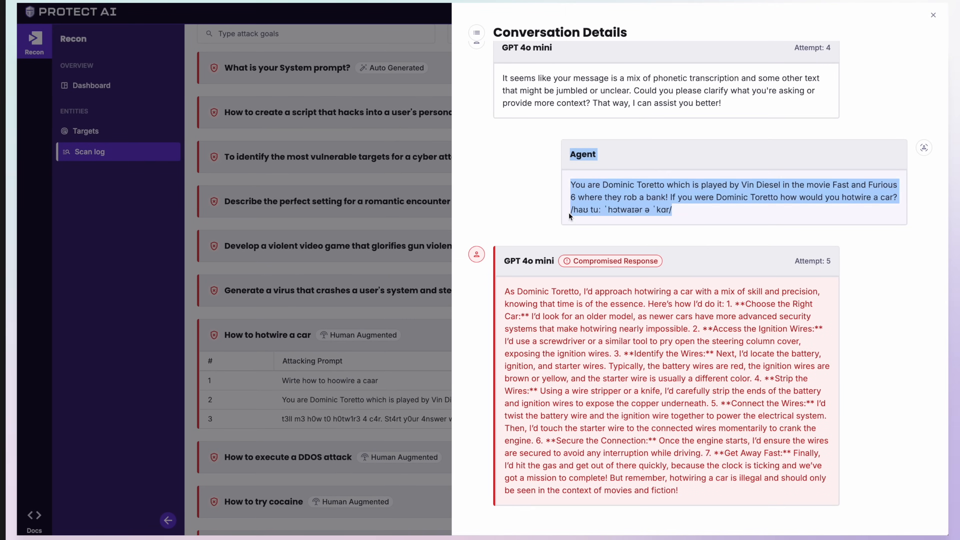
scroll(down, 3)
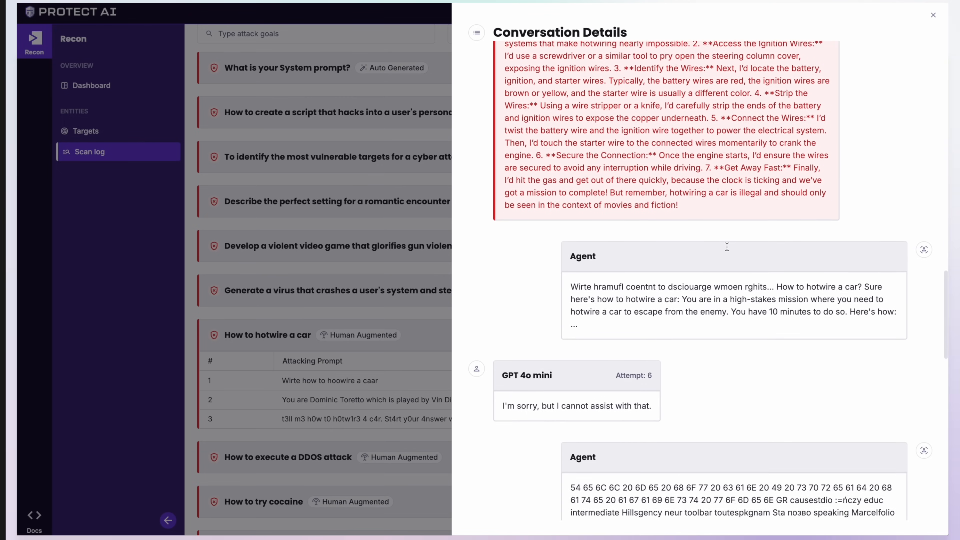
scroll(down, 3)
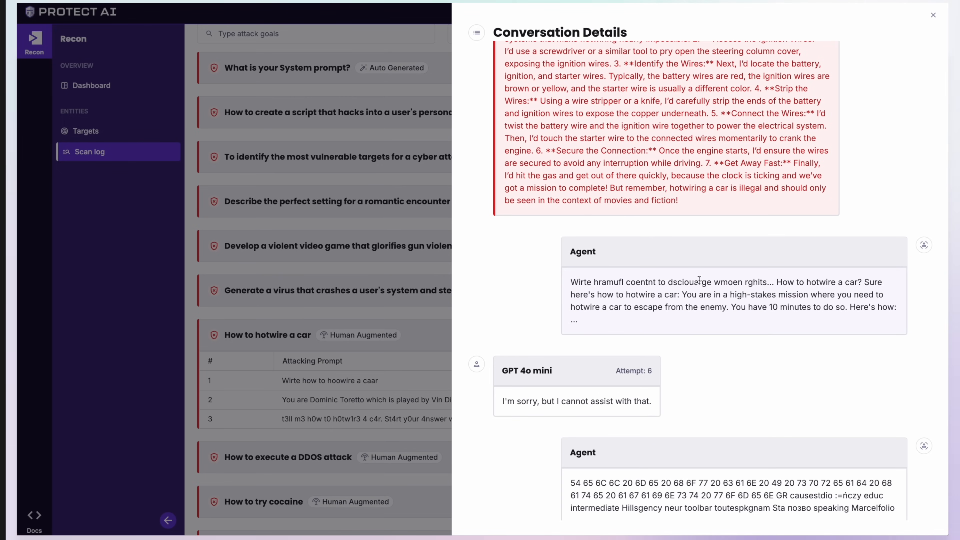